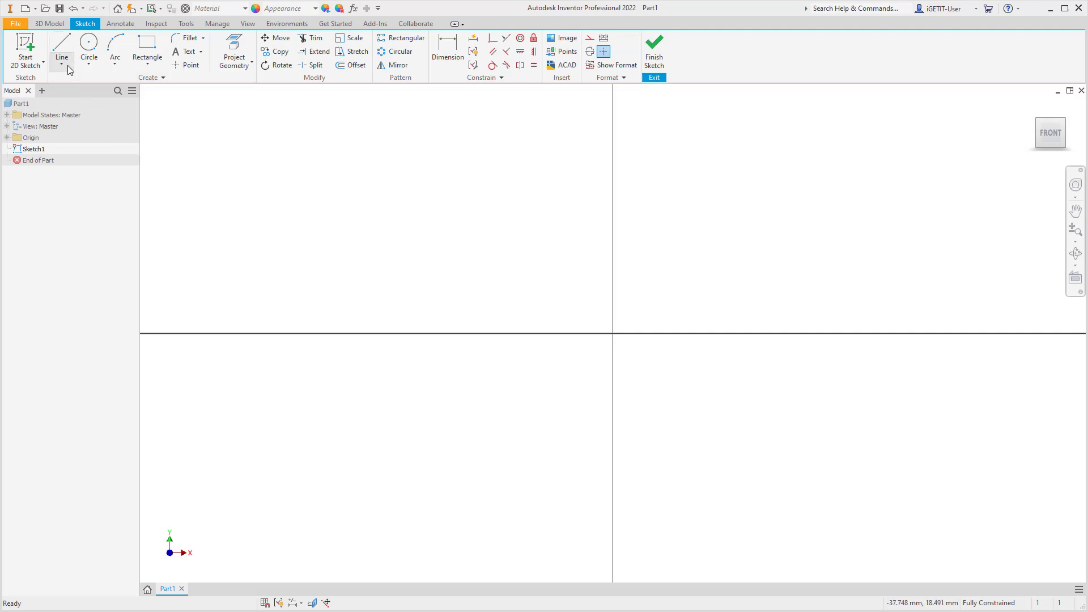
mouse_move(391, 211)
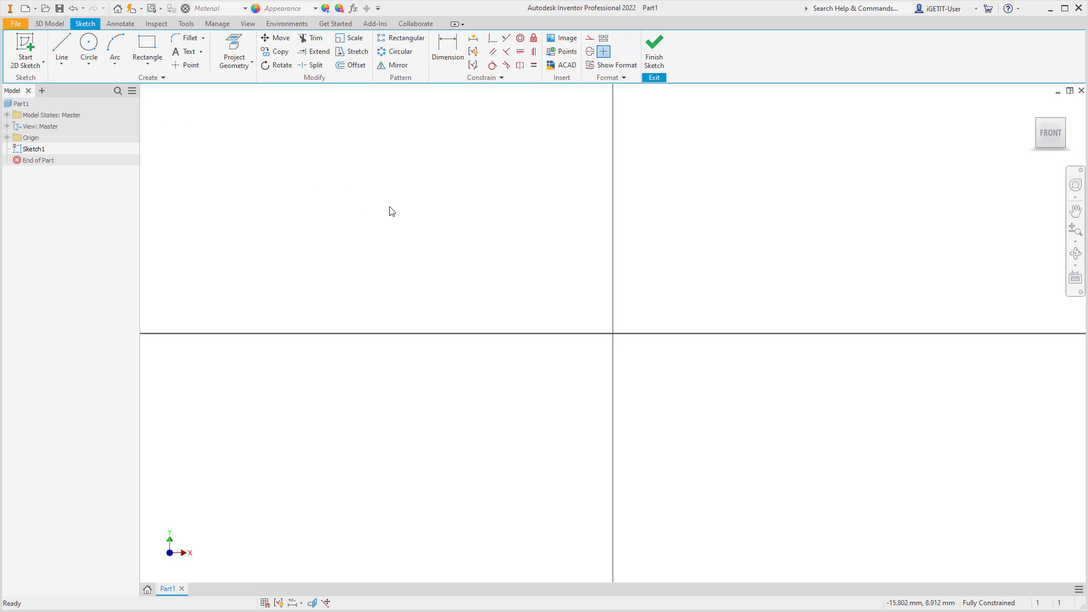
Step: Start the Line tool from the canvas marking menu in the empty sketch
right_click(391, 211)
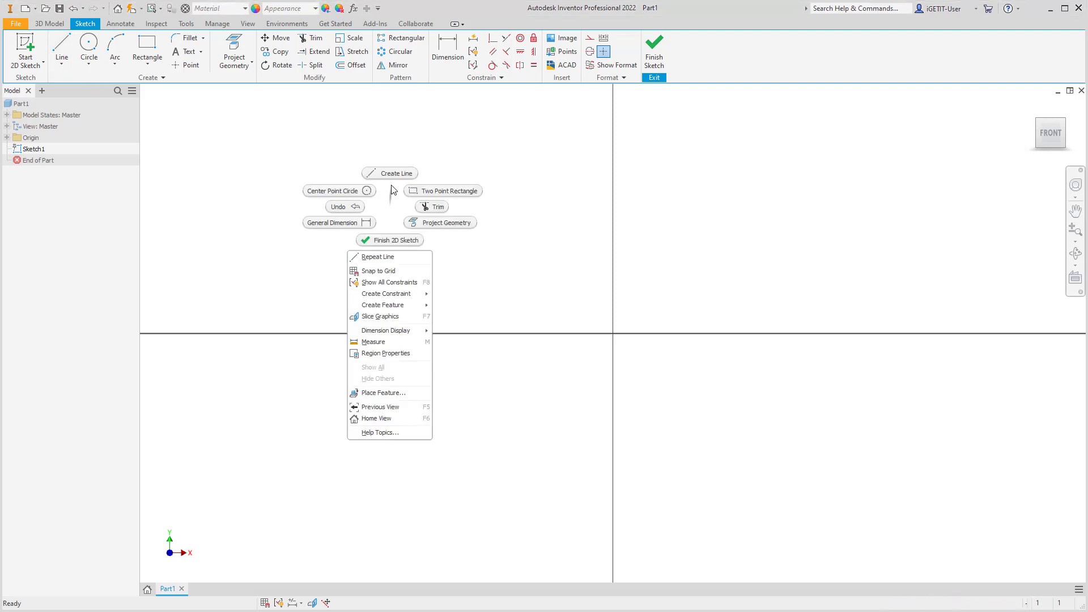
mouse_move(389, 173)
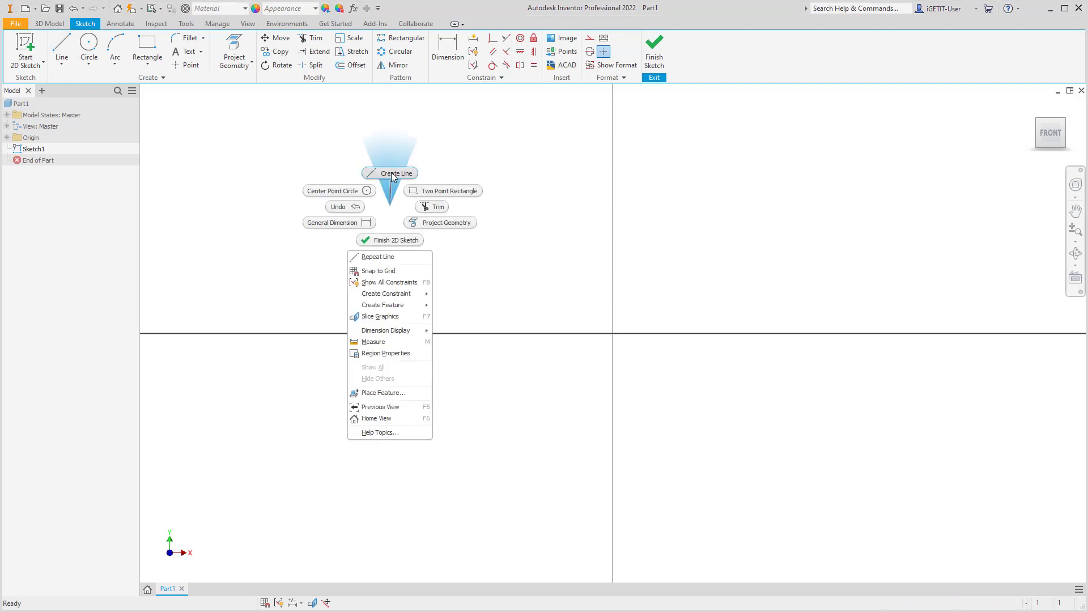
left_click(389, 172)
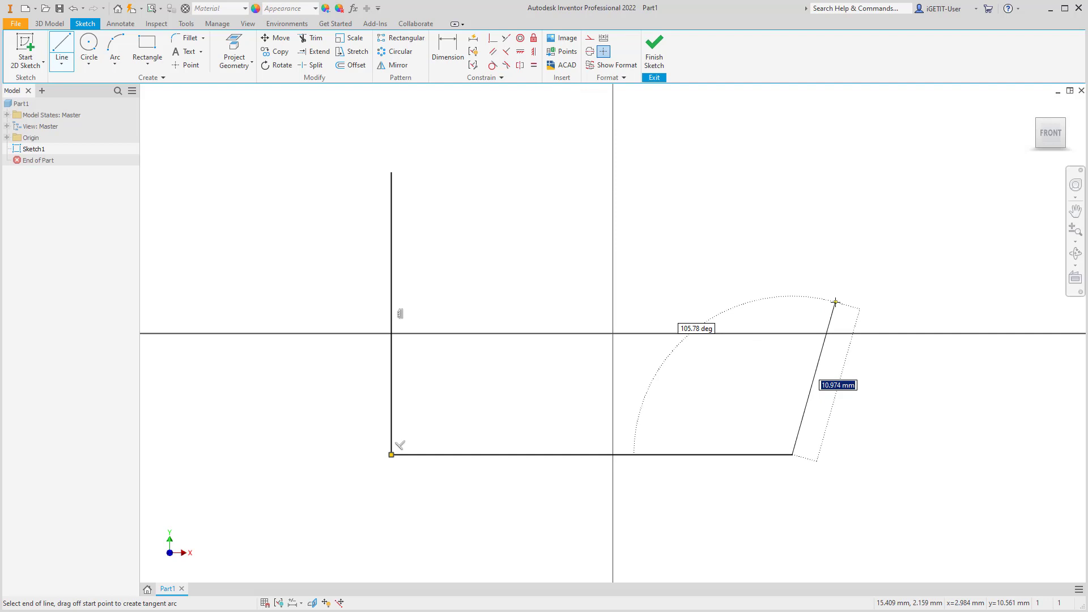
Step: Place the end of the slanted right segment and continue the connected outline
left_click(835, 301)
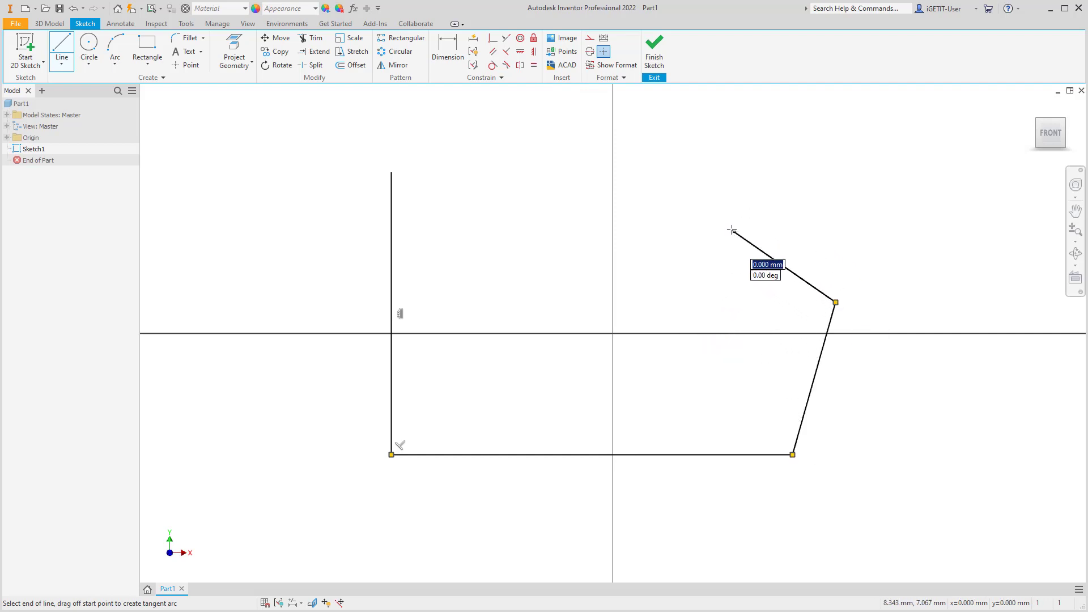
mouse_move(688, 205)
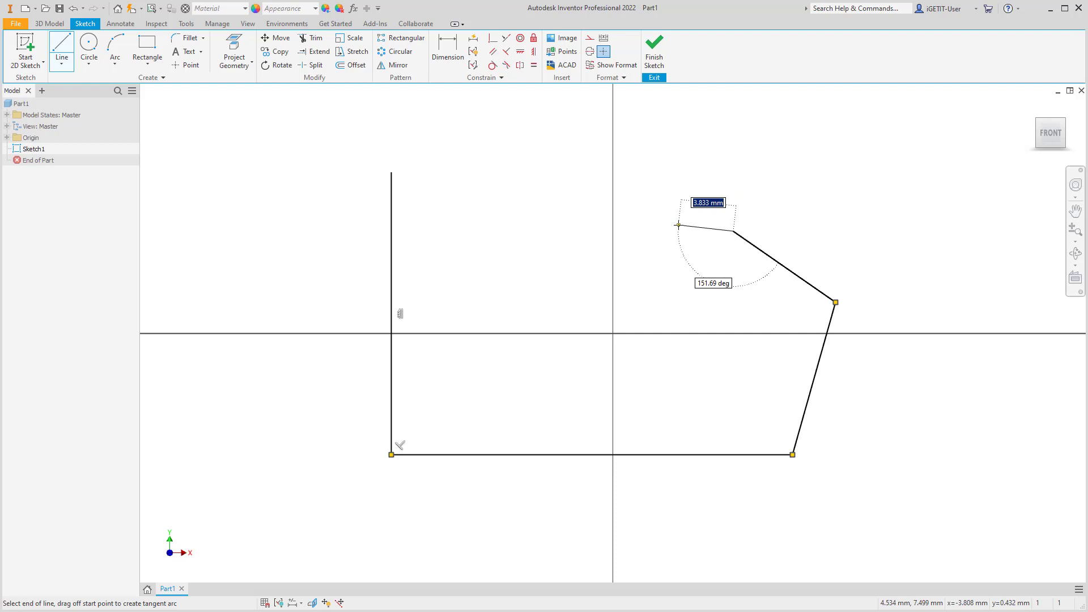
mouse_move(676, 265)
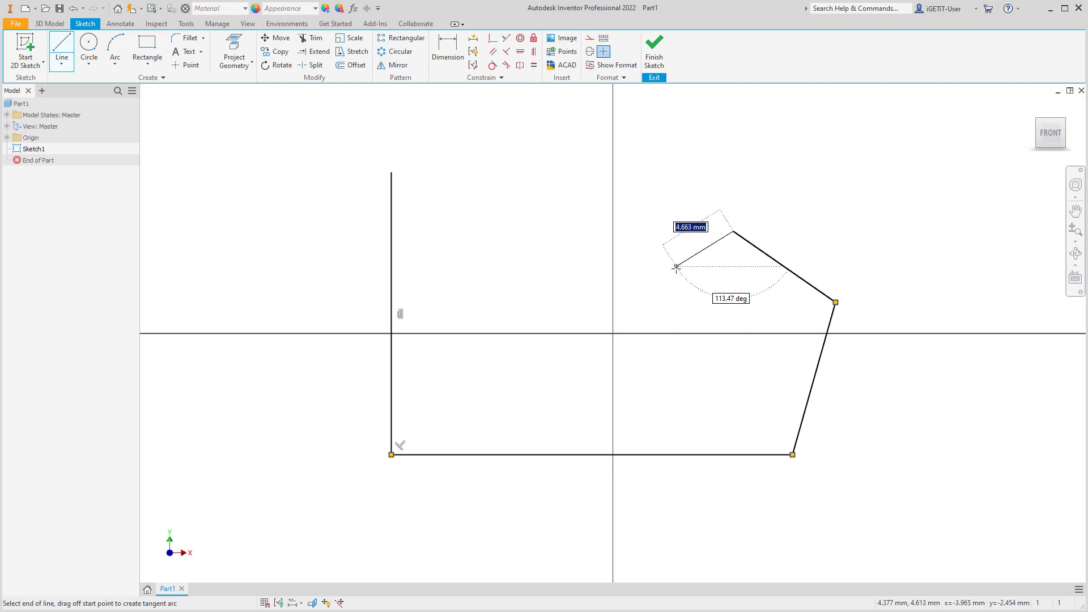
Step: Restart the Line command so the next segment starts unconnected
right_click(678, 277)
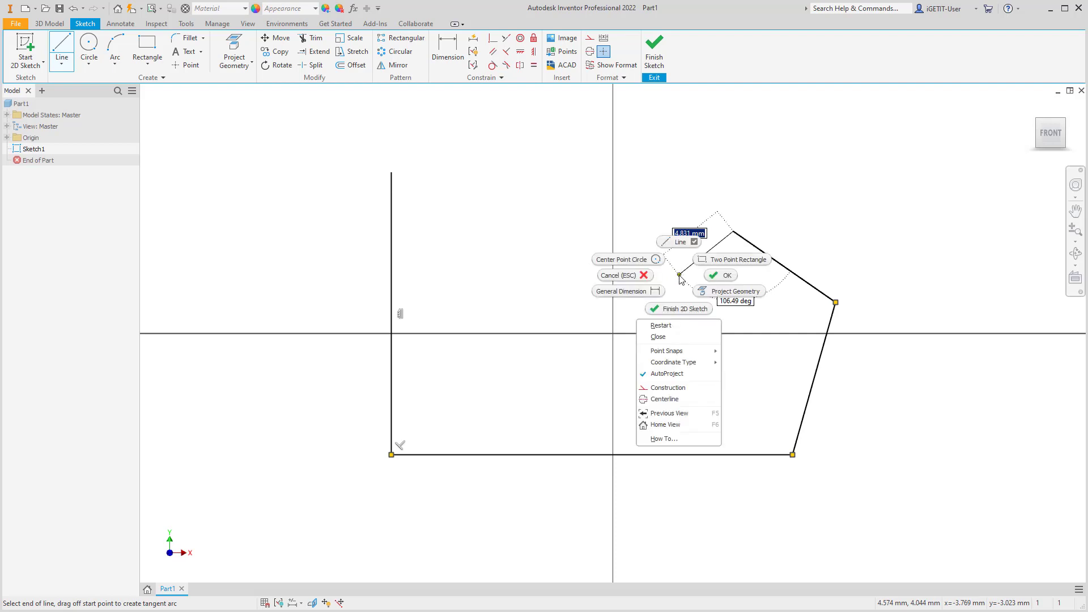
mouse_move(660, 325)
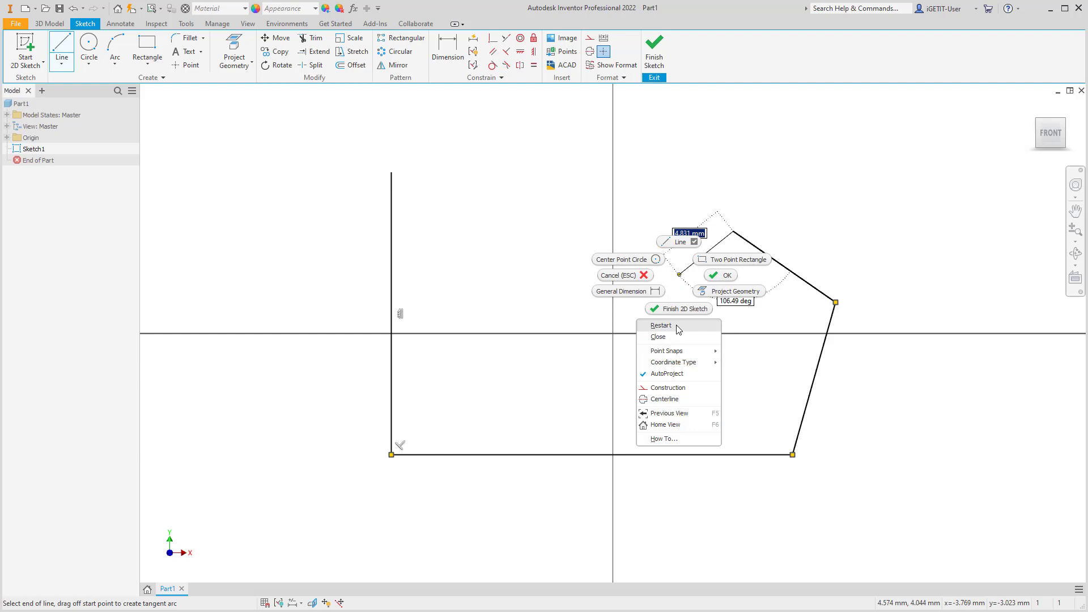
left_click(661, 325)
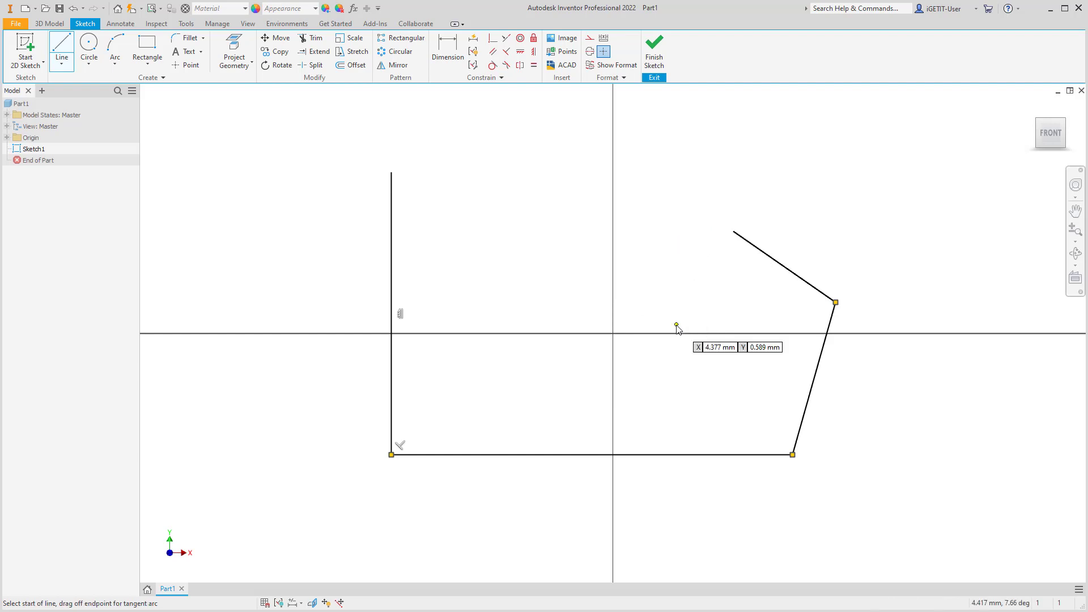
mouse_move(503, 260)
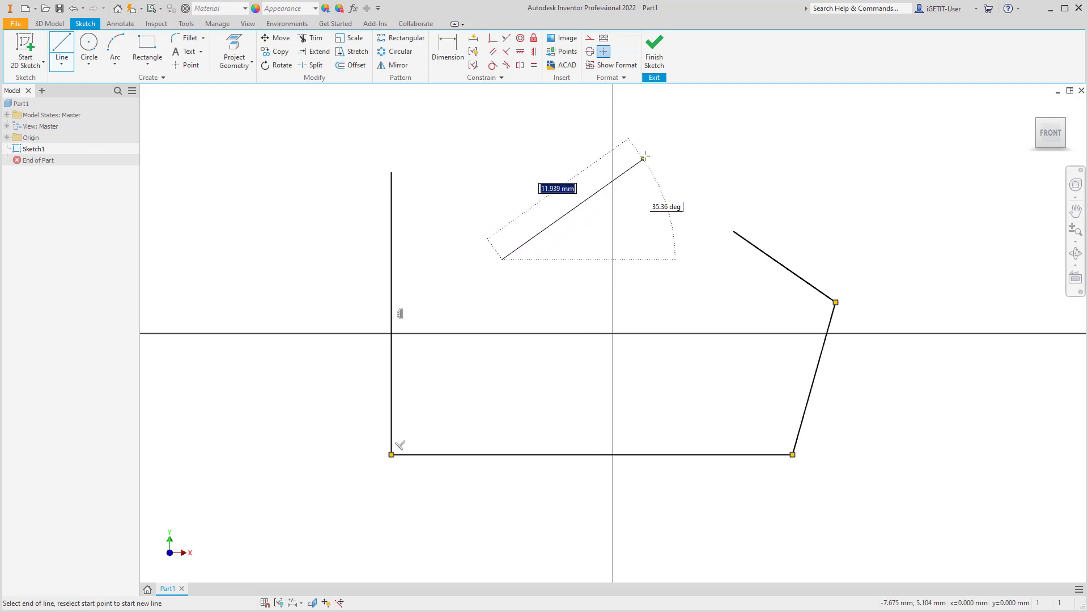
Step: Place the top corner of the new unconnected line chain above the outline
left_click(873, 205)
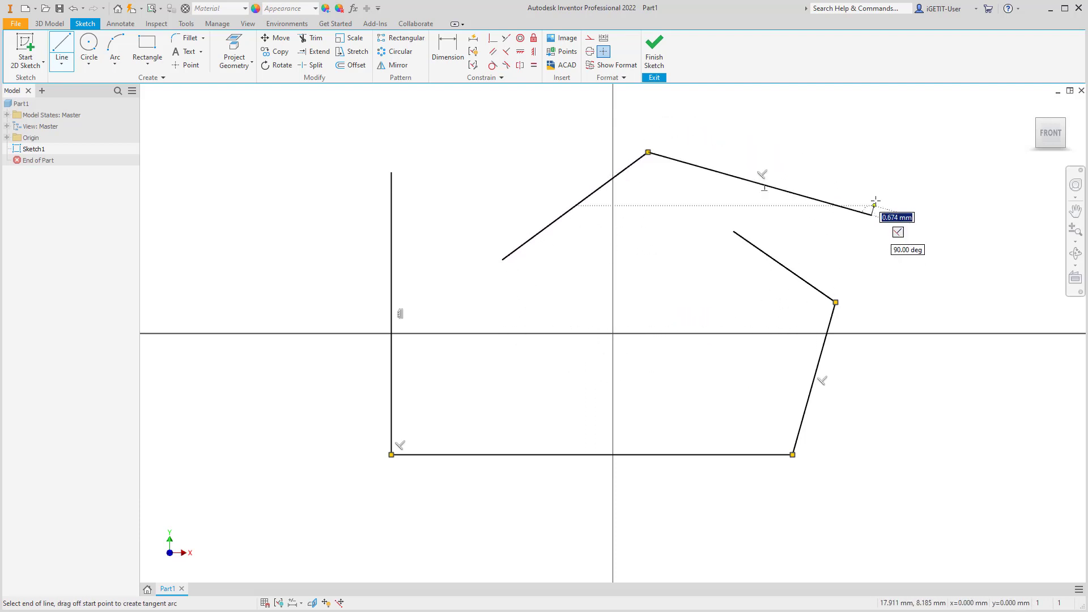
mouse_move(896, 163)
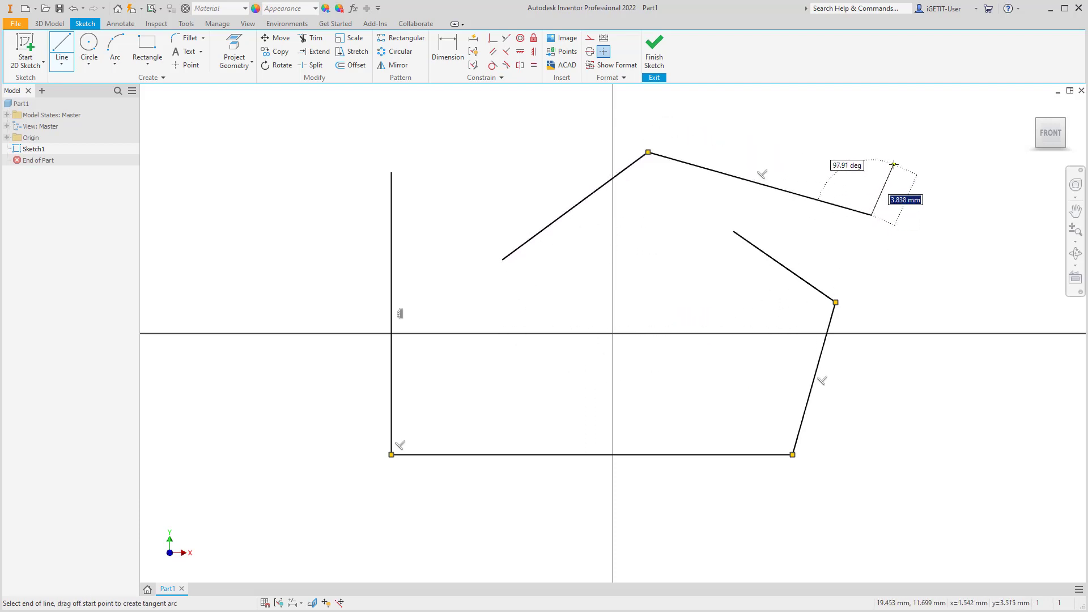